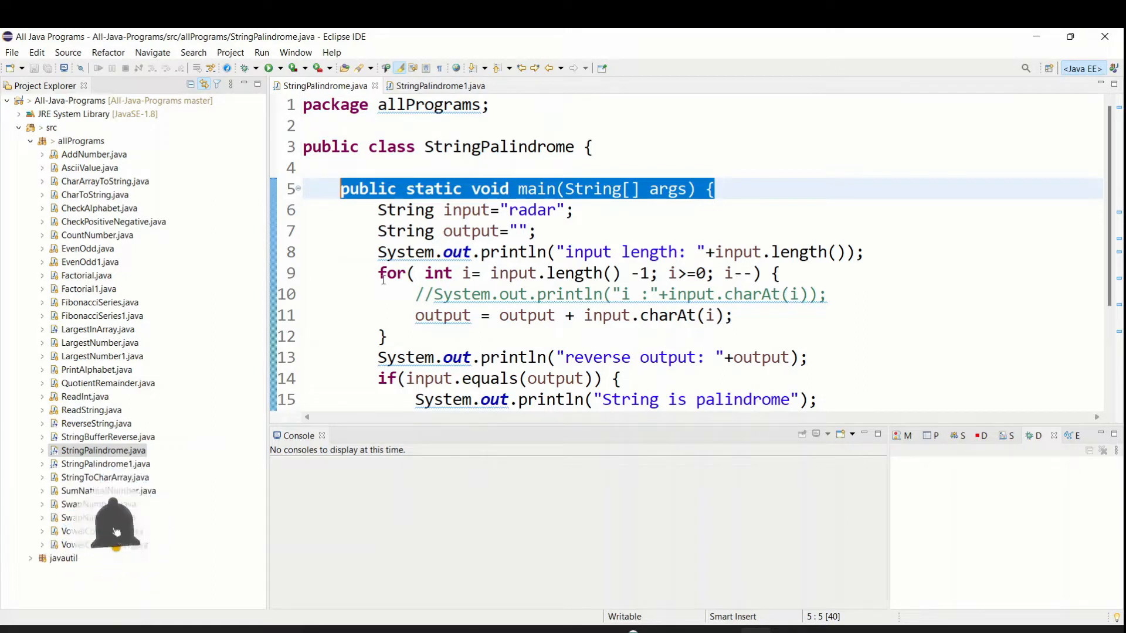
Handwrite the example "abc", its reversal cba below it, with an arrow and a cross mark
left_click(439, 85)
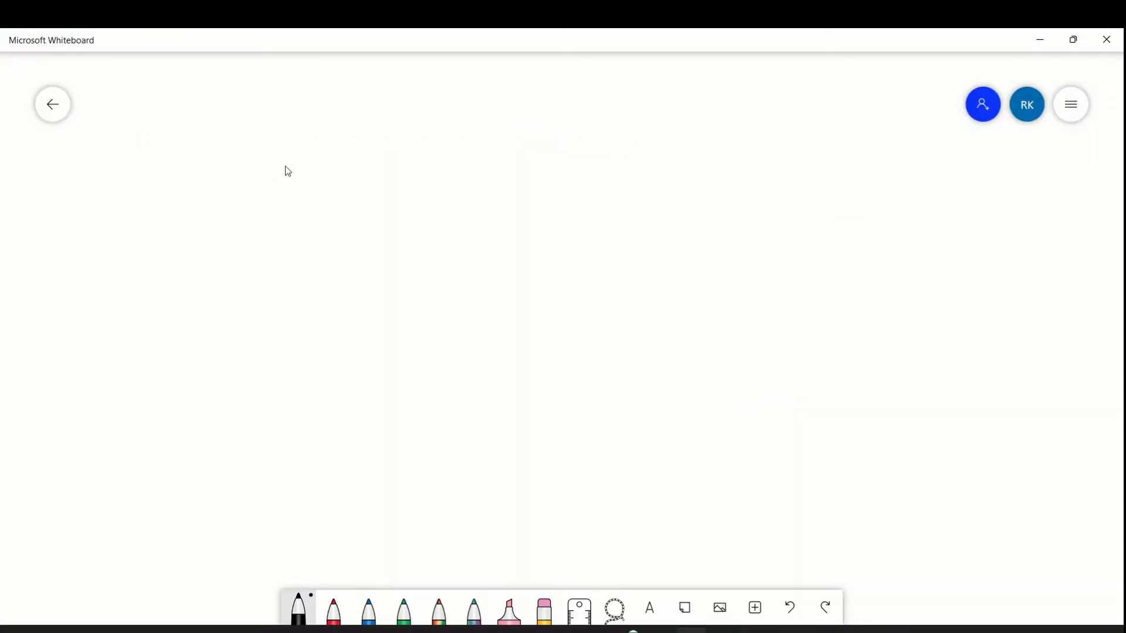
mouse_move(292, 166)
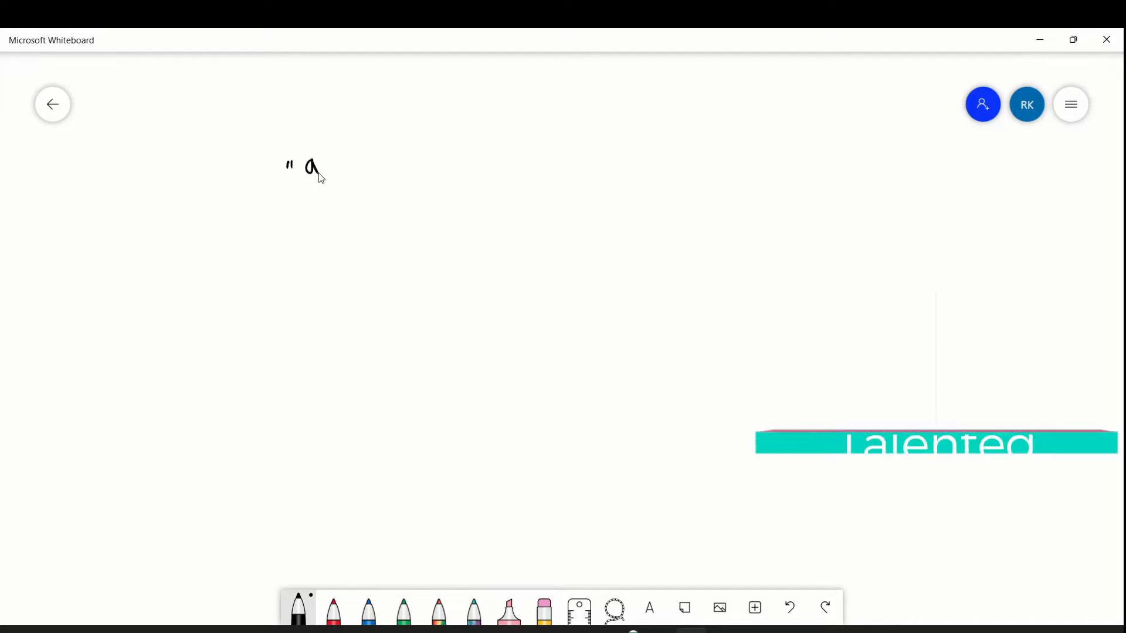
left_click_drag(327, 158, 370, 151)
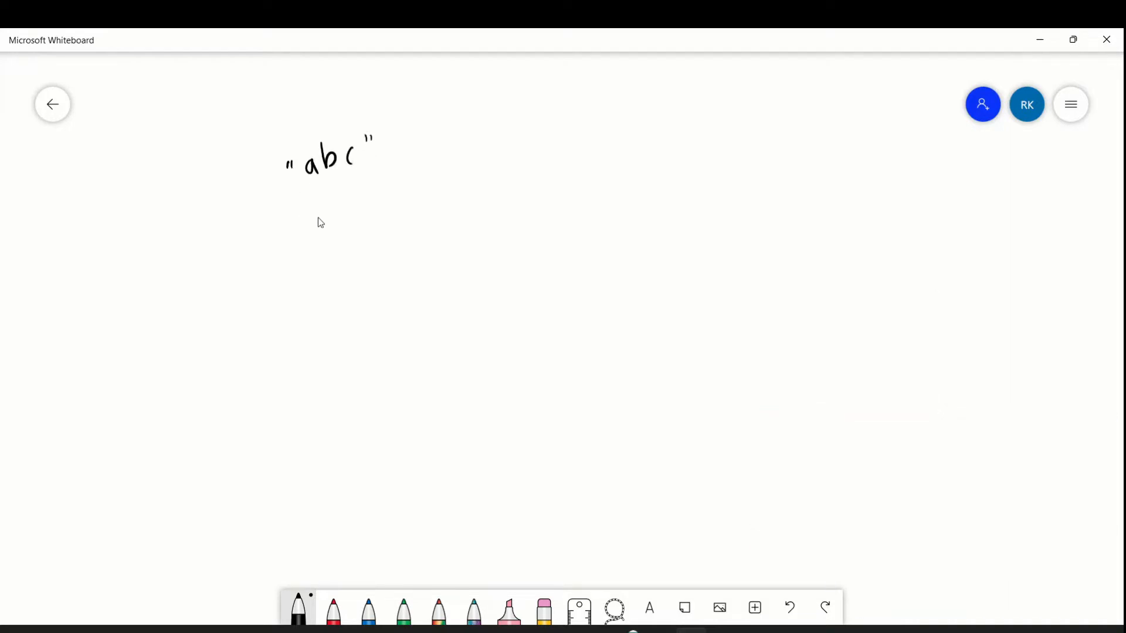
left_click_drag(313, 219, 352, 201)
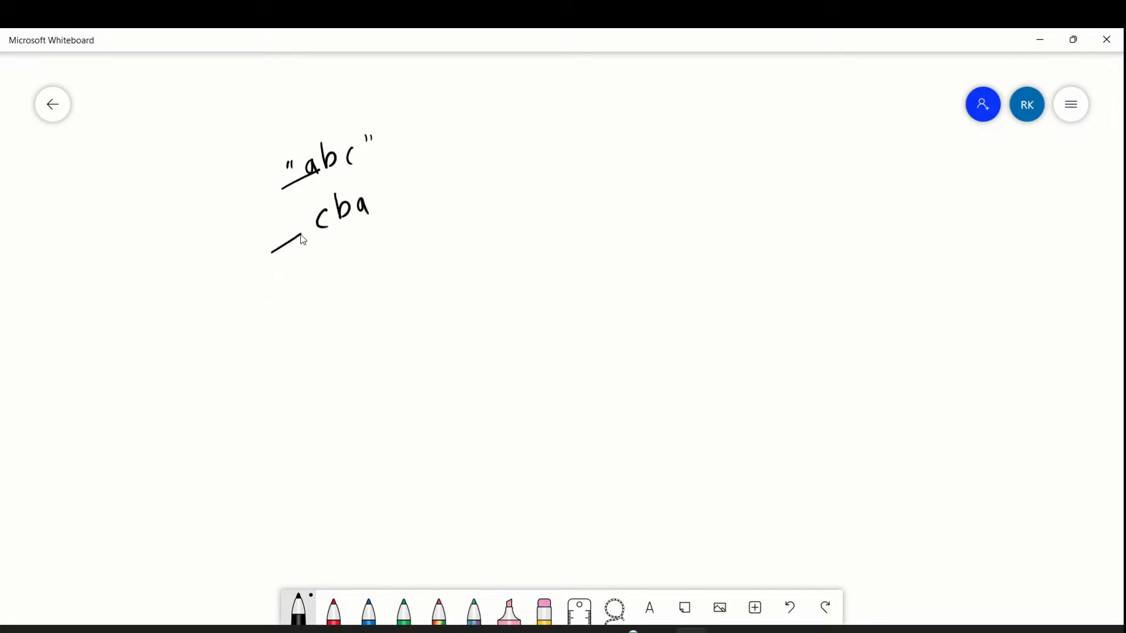
left_click_drag(284, 244, 305, 229)
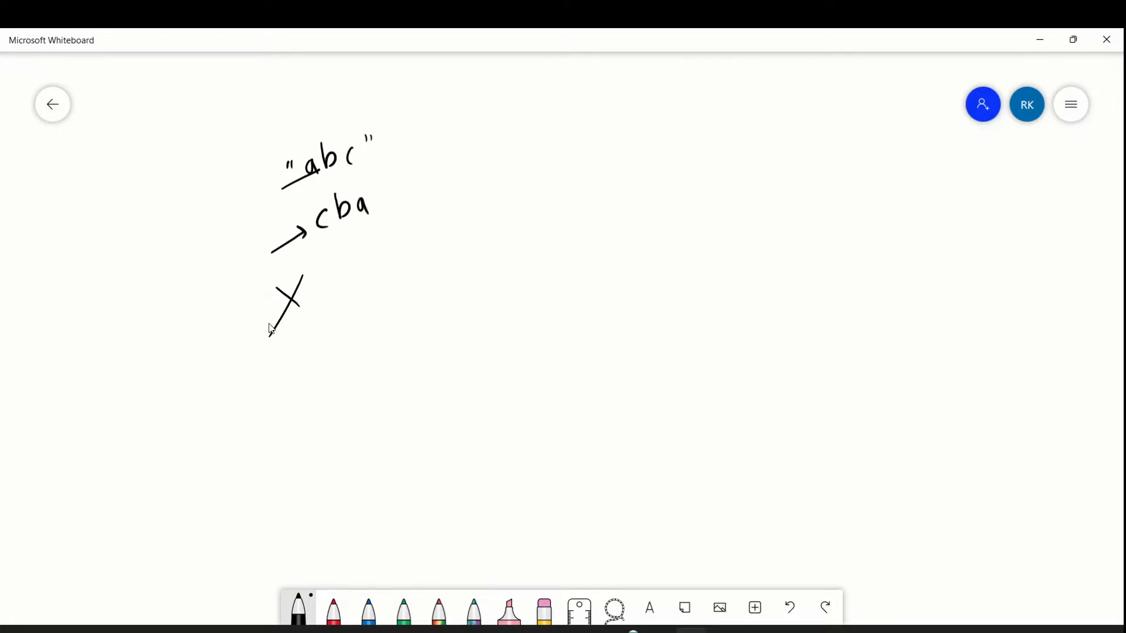
mouse_move(512, 141)
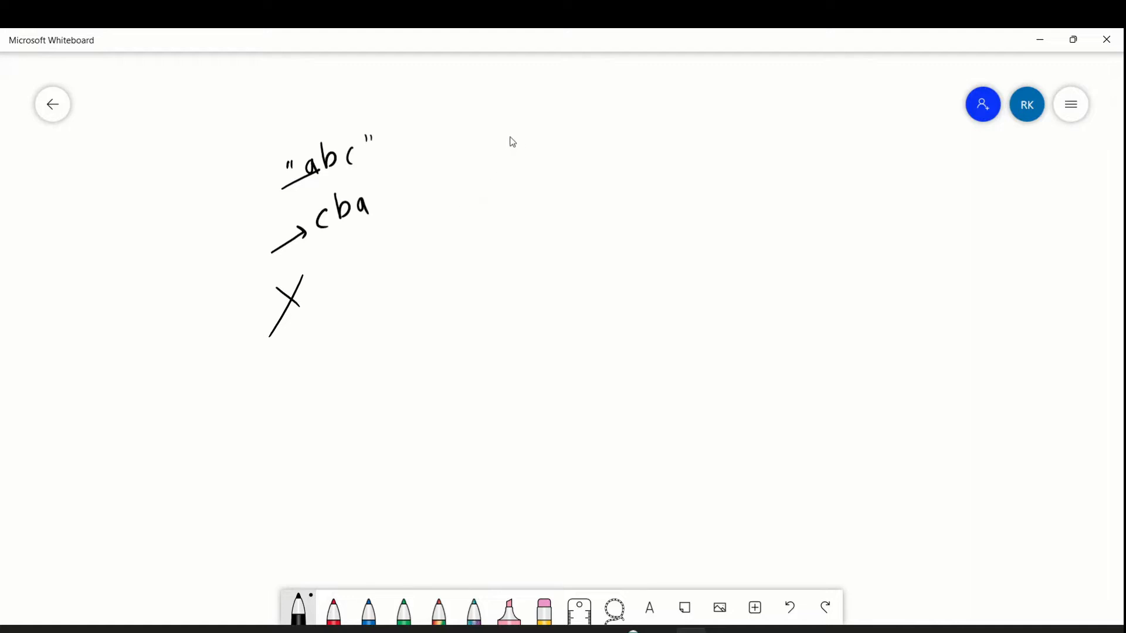
Handwrite the word radar alongside as the palindrome example
left_click_drag(502, 136, 559, 129)
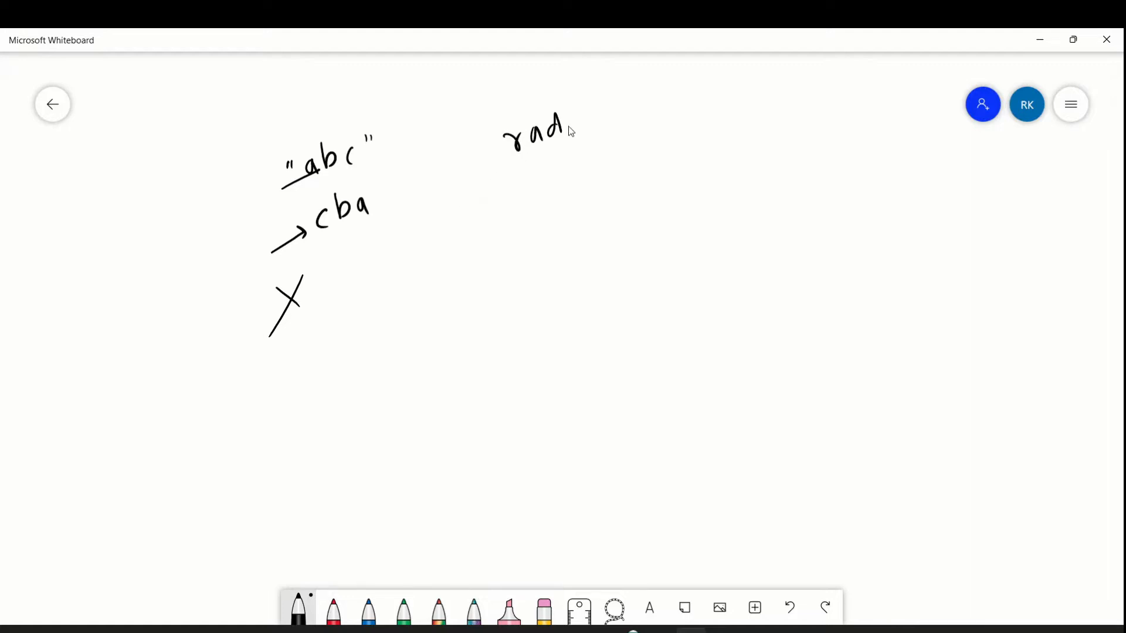
left_click_drag(564, 133, 592, 137)
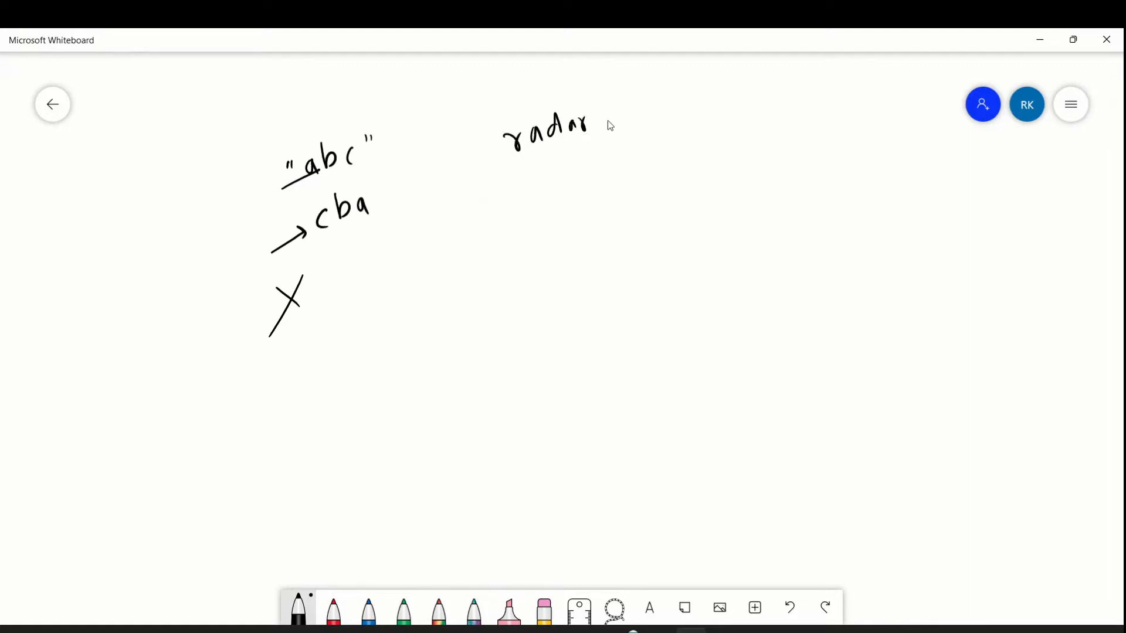
left_click_drag(528, 176, 567, 179)
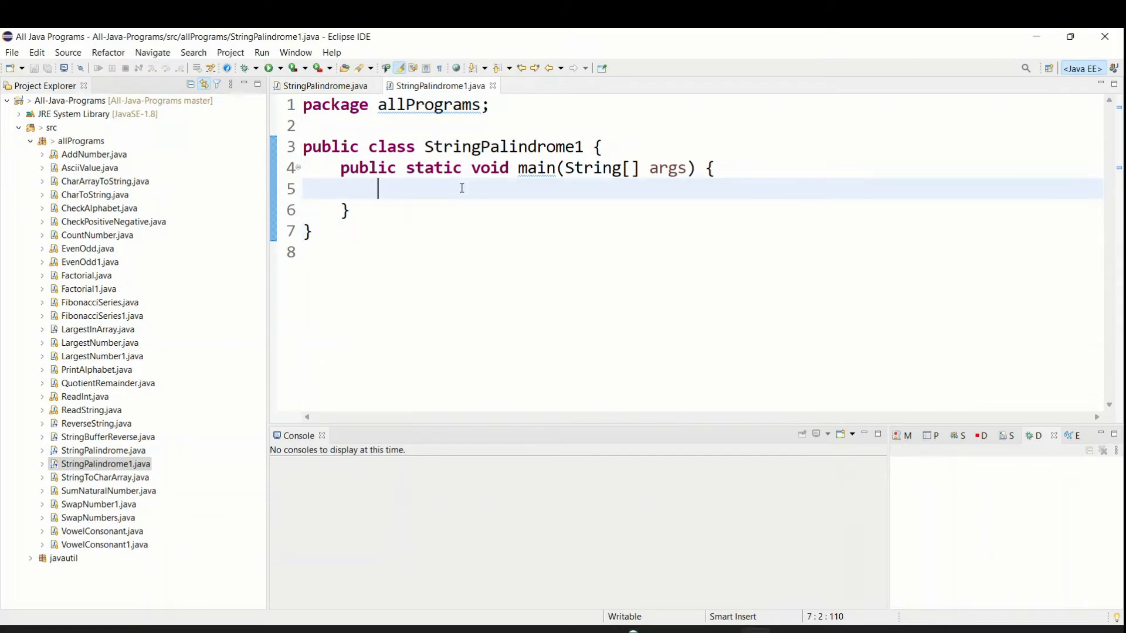
Declare String input="ahhj"; in StringPalindrome1's main method
type("String in")
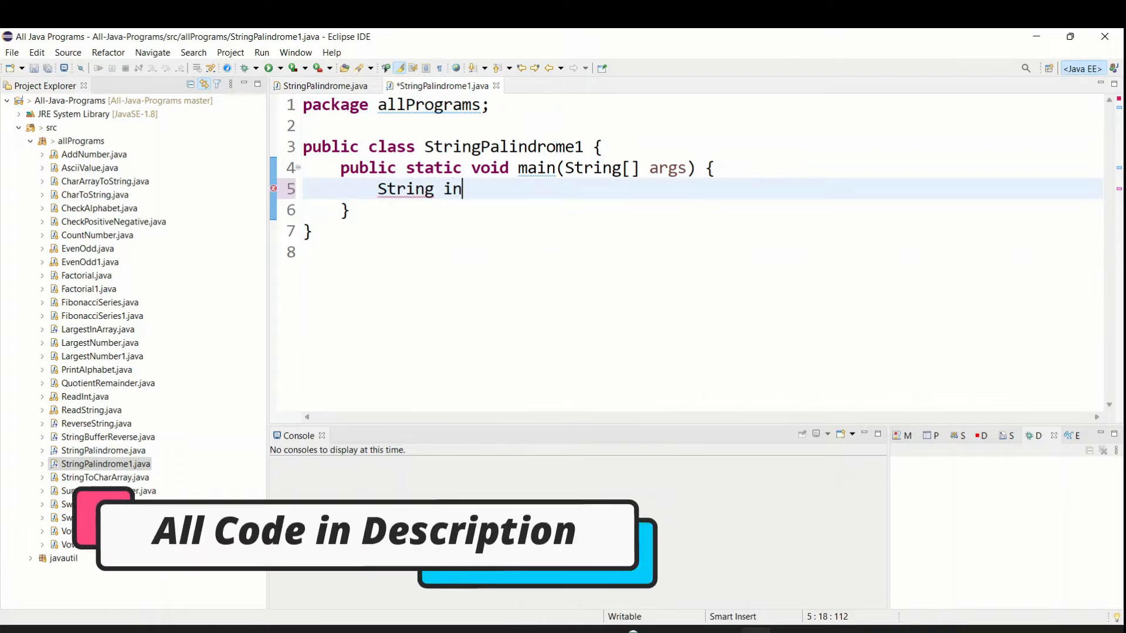
type("put=")
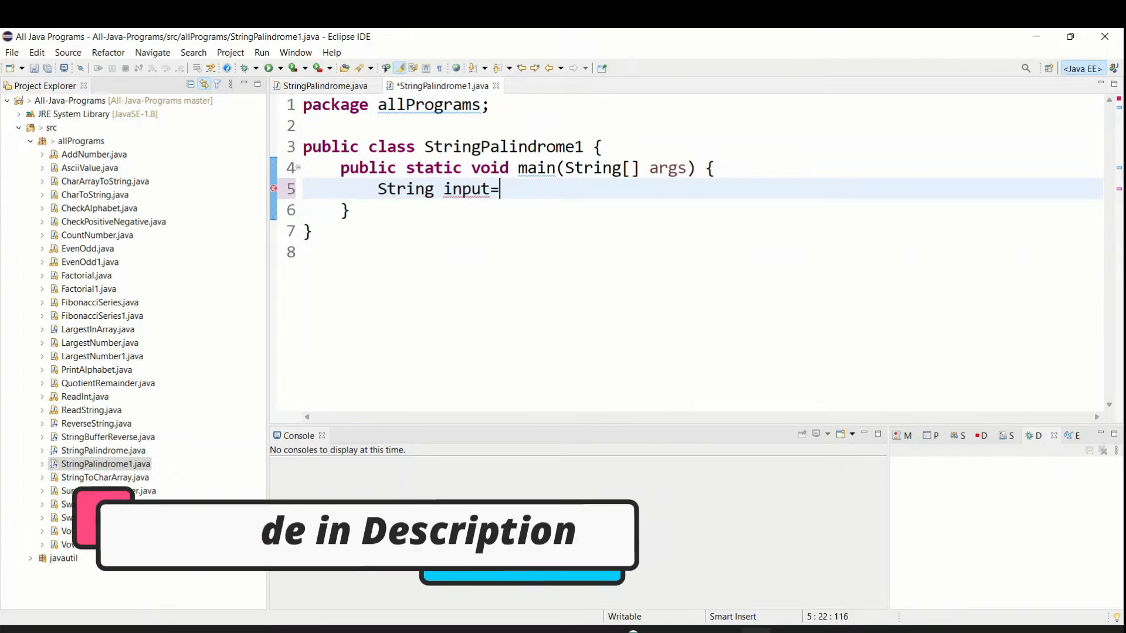
type("\"ahhj\";")
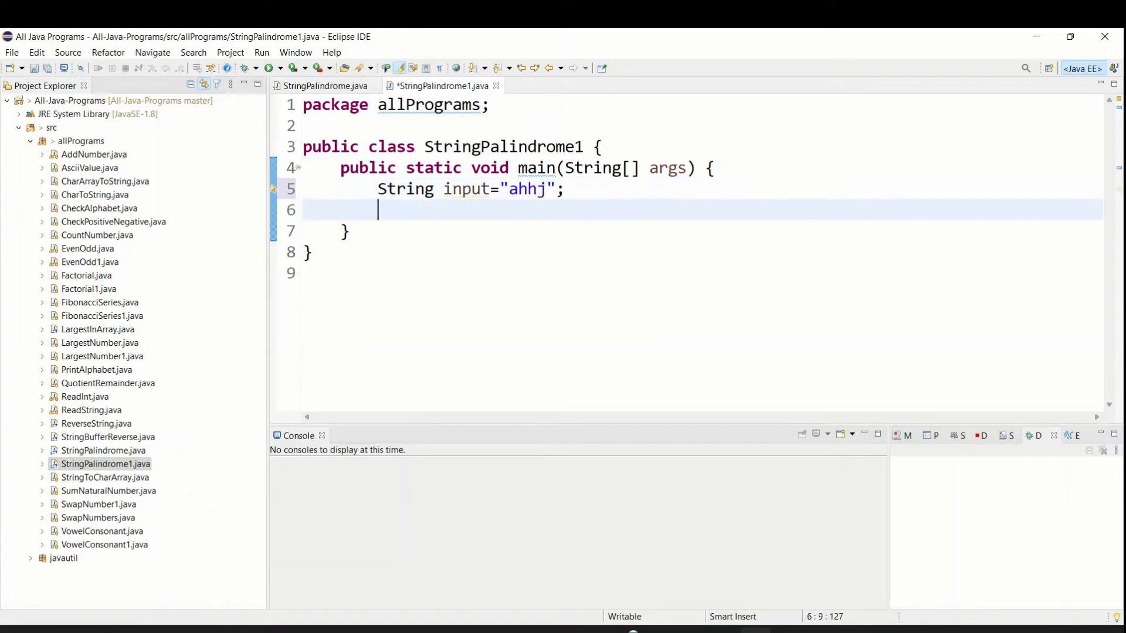
Declare StringBuilder stb = new StringBuilder(input); on the next line
type("Str")
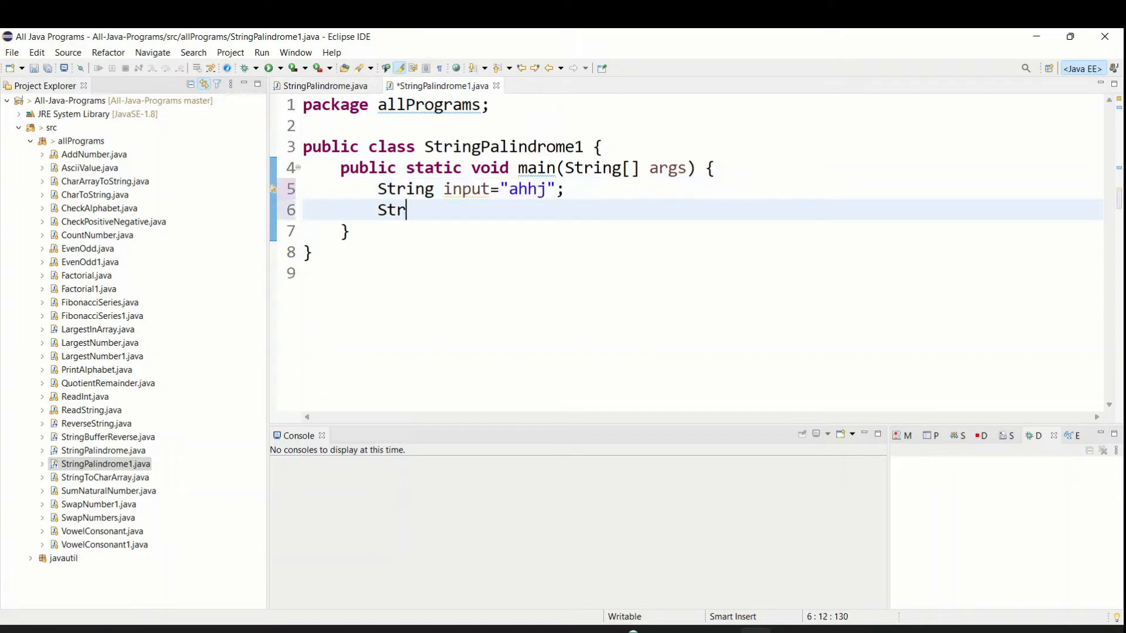
type("ingBuilder stb = new")
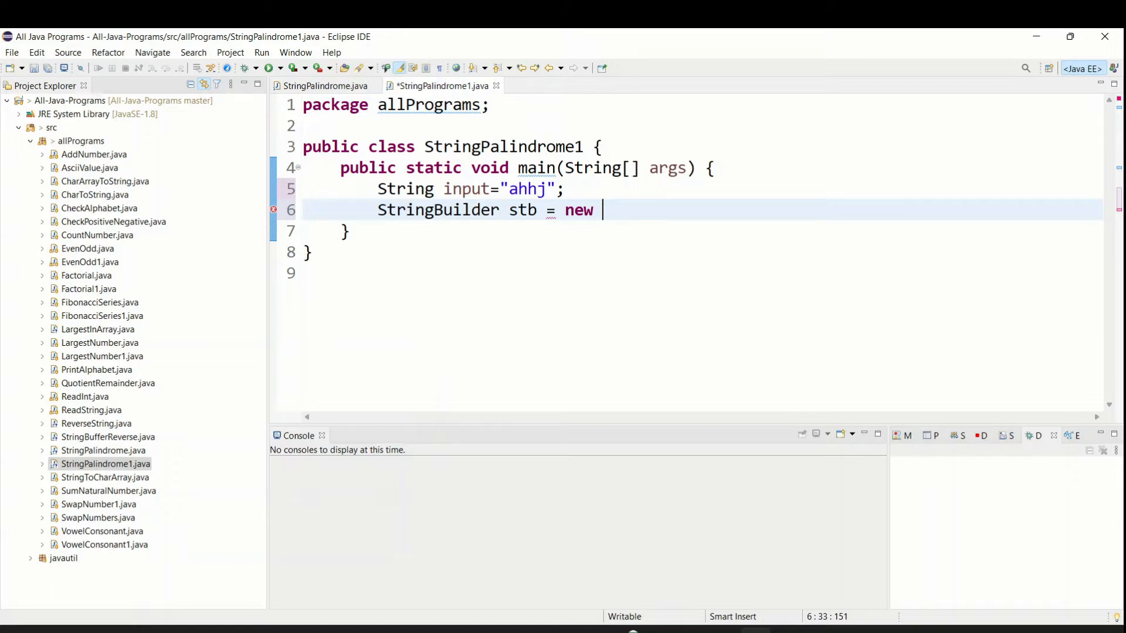
type("St")
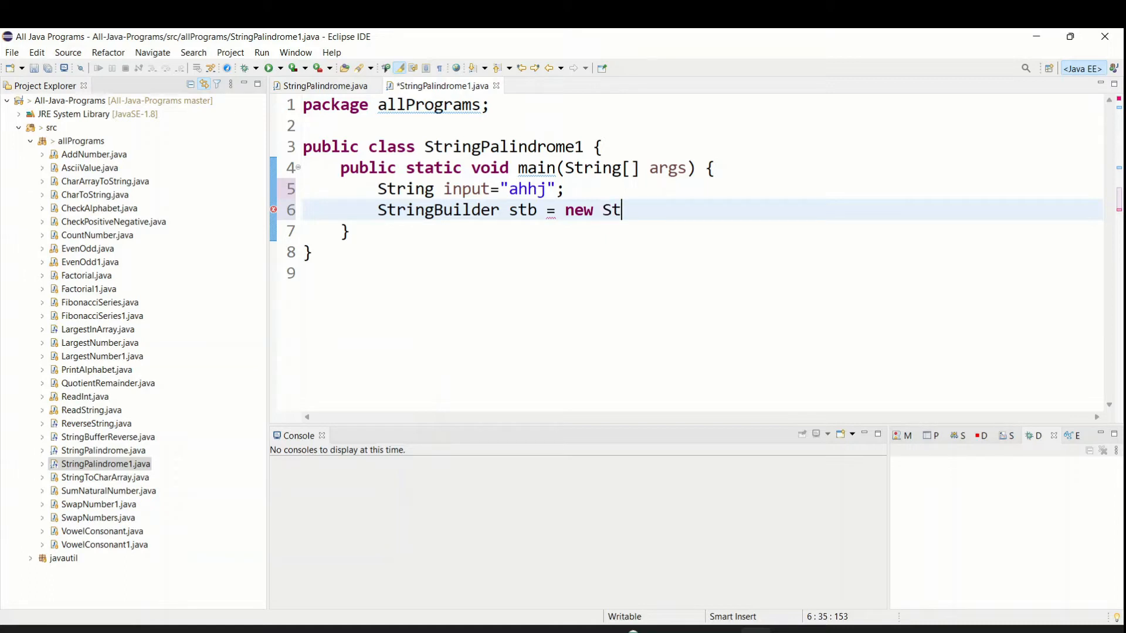
type("ringBuilder(")
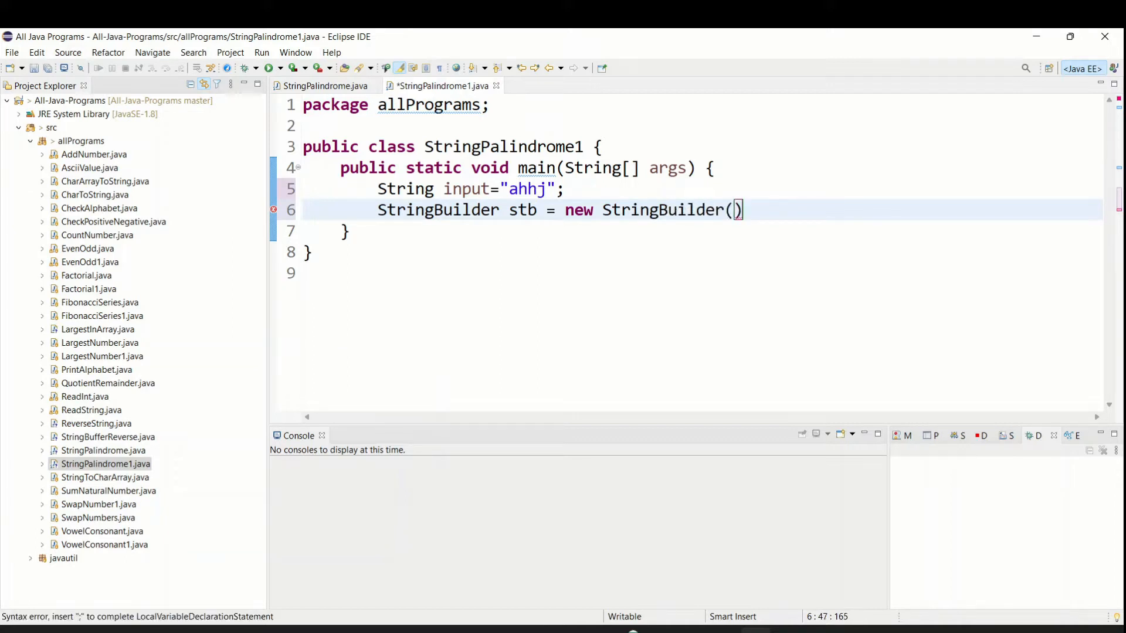
type("input")
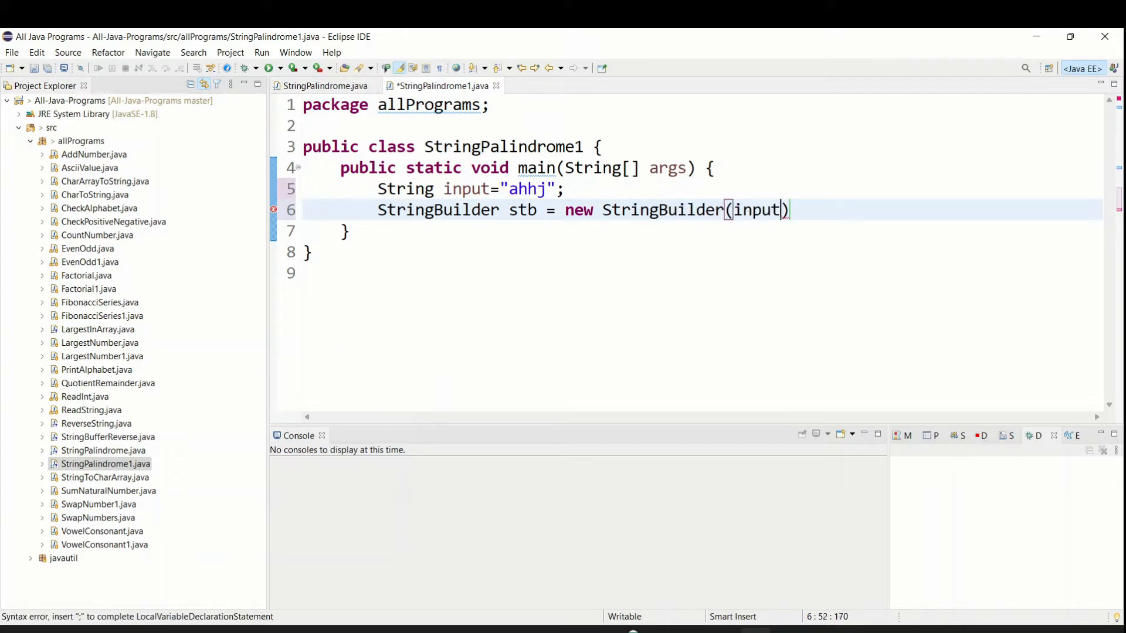
type(";")
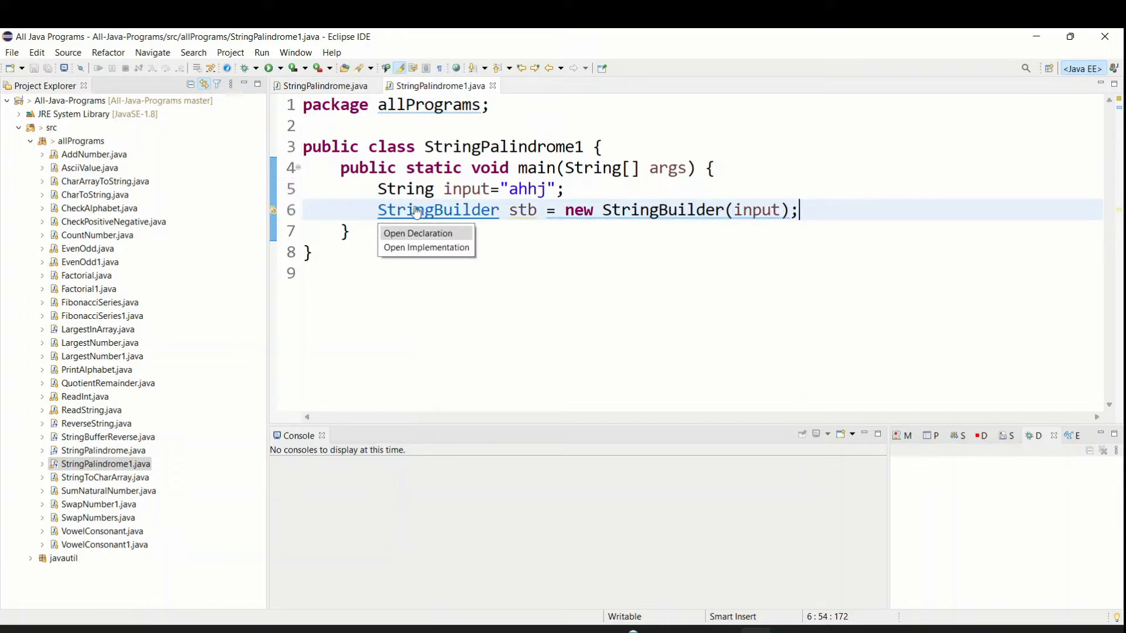
Look up StringBuilder's declaration, add an empty line after stb, and review StringPalindrome.java's reversing loop
left_click(418, 234)
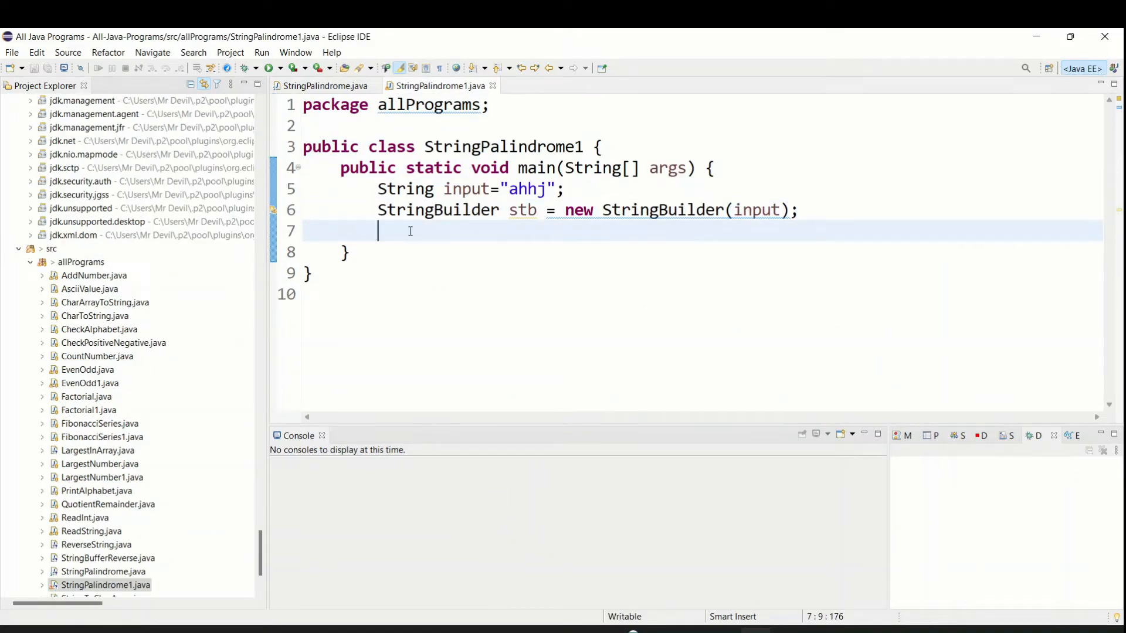
left_click(323, 86)
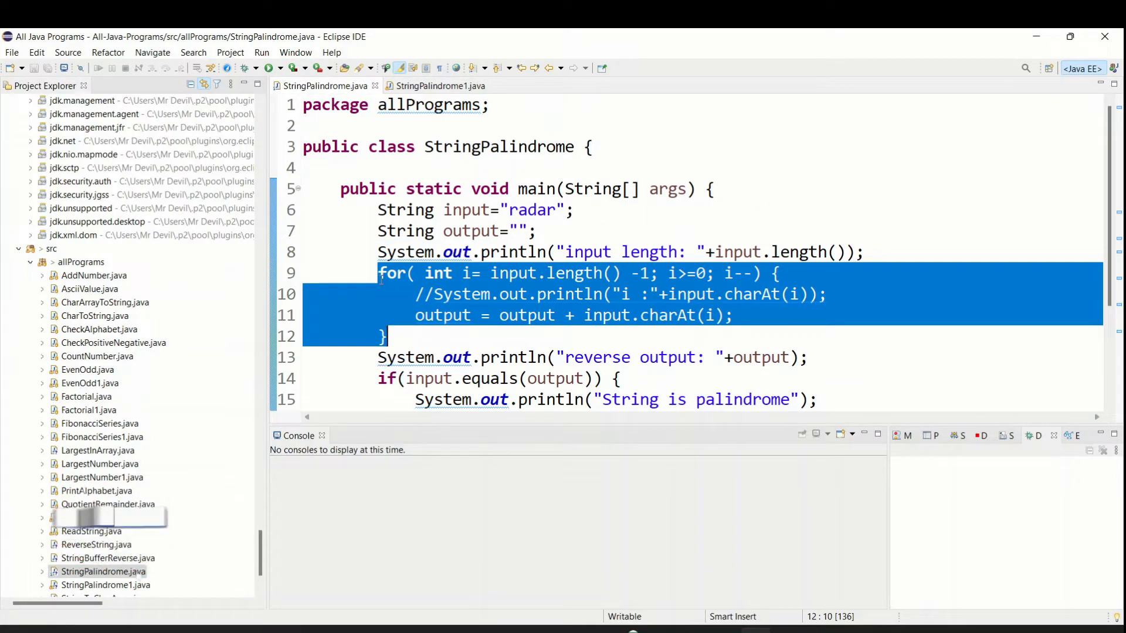
left_click(438, 86)
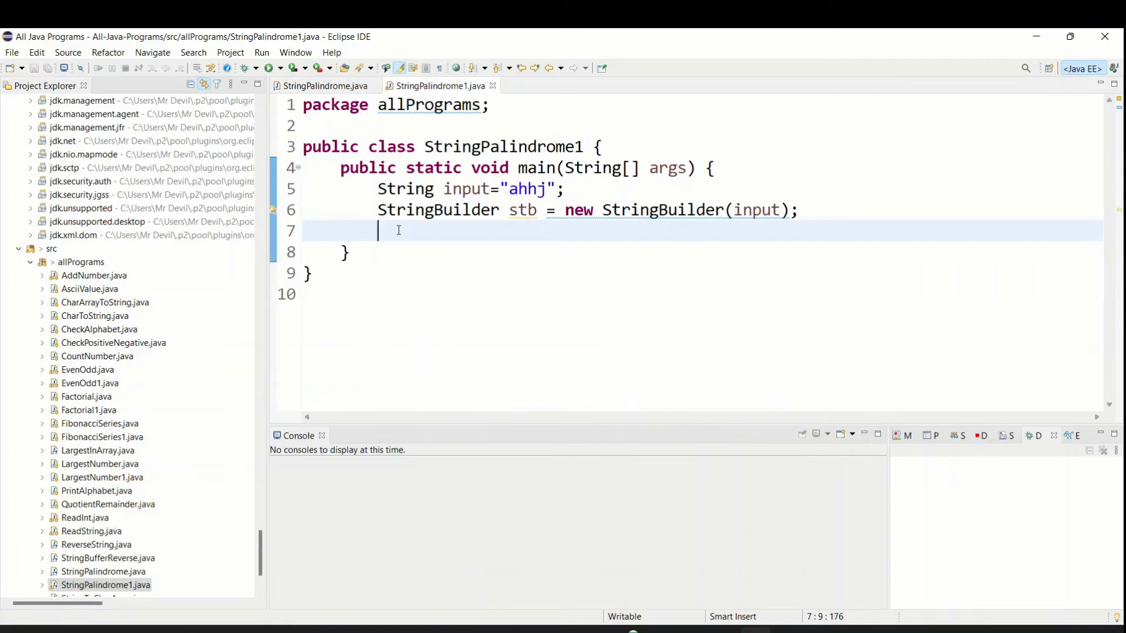
Write String output = stb.reverse().toString(); to store the reversed string
type("String")
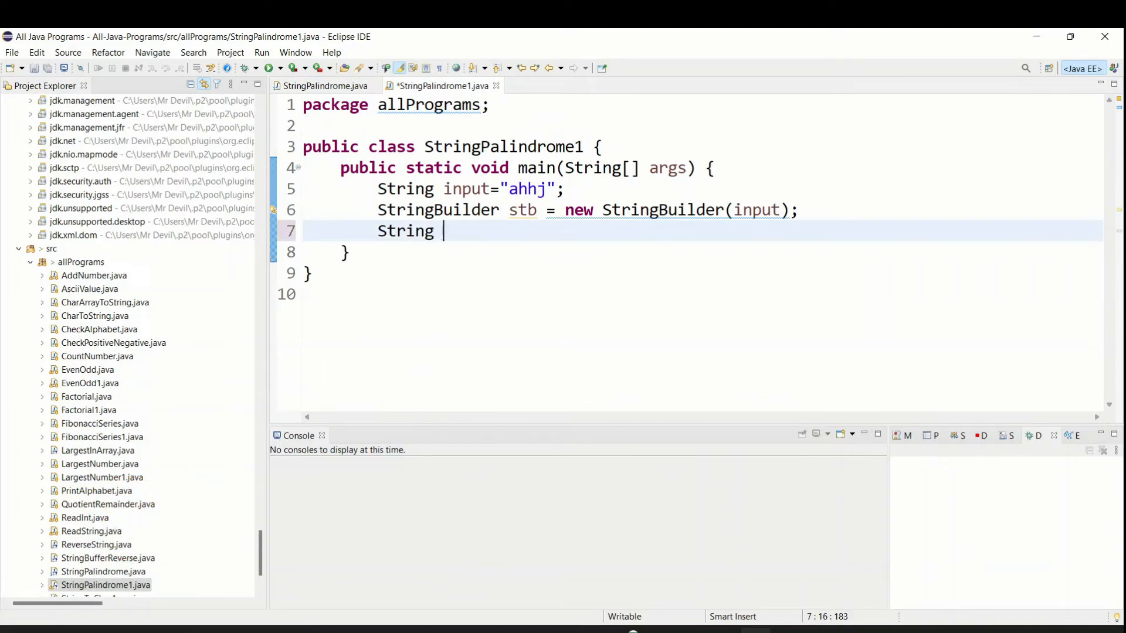
type("outpu")
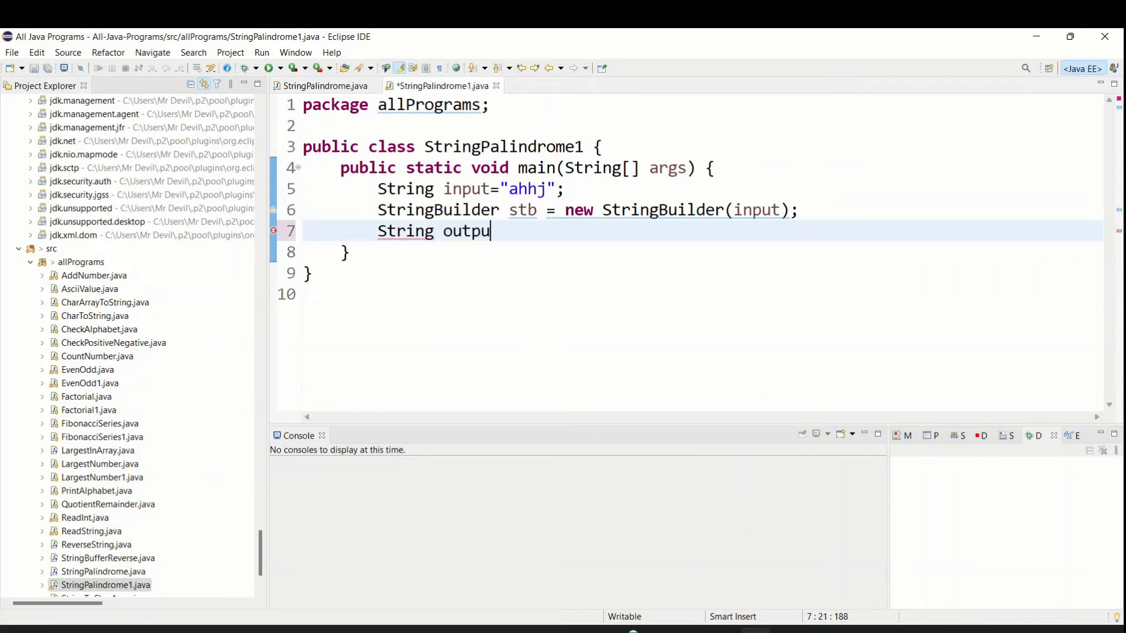
type("t =")
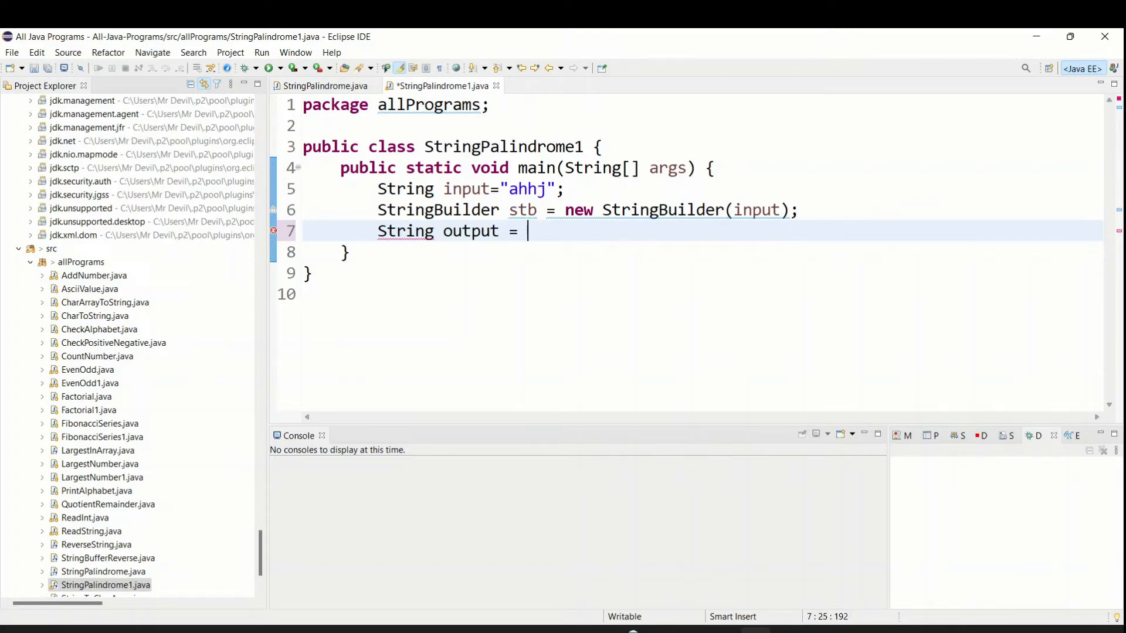
type("stb")
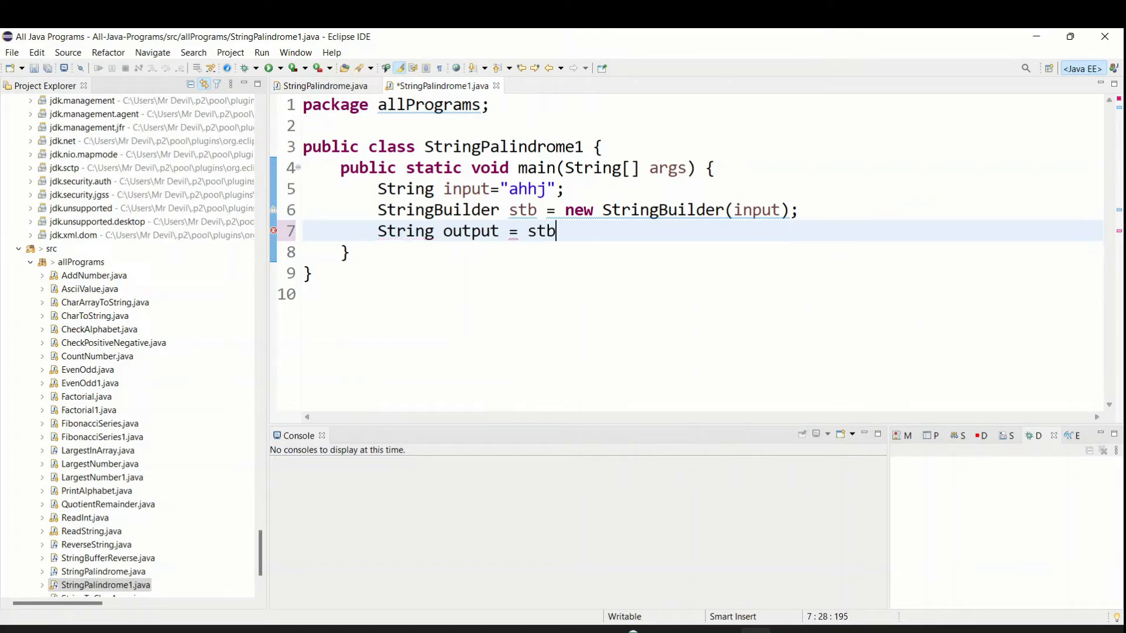
type(".revers")
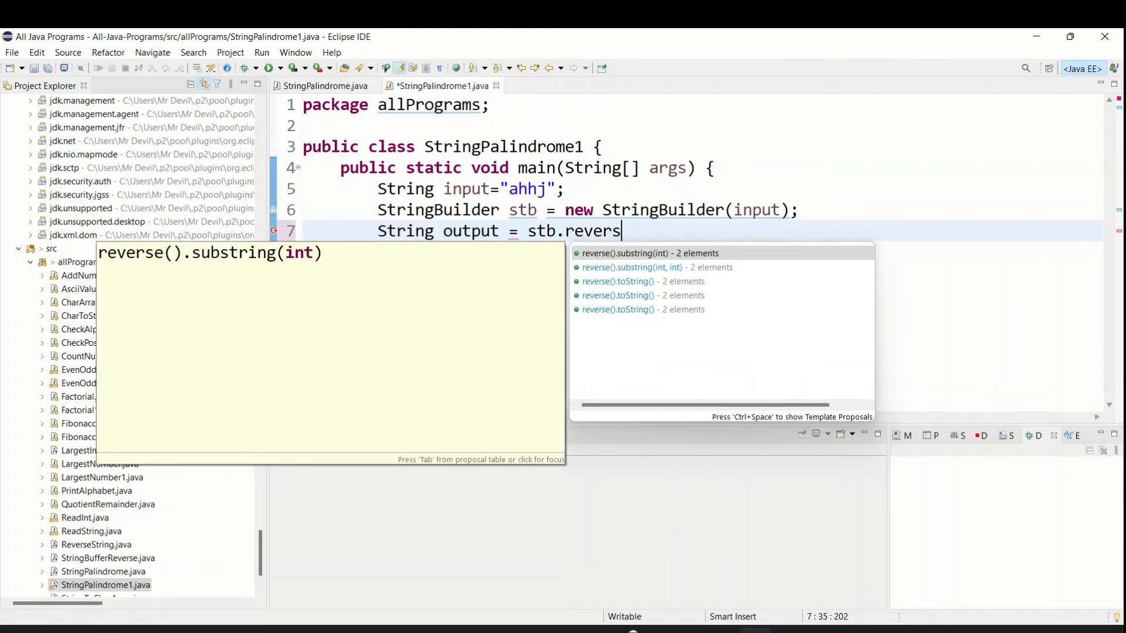
type("e();")
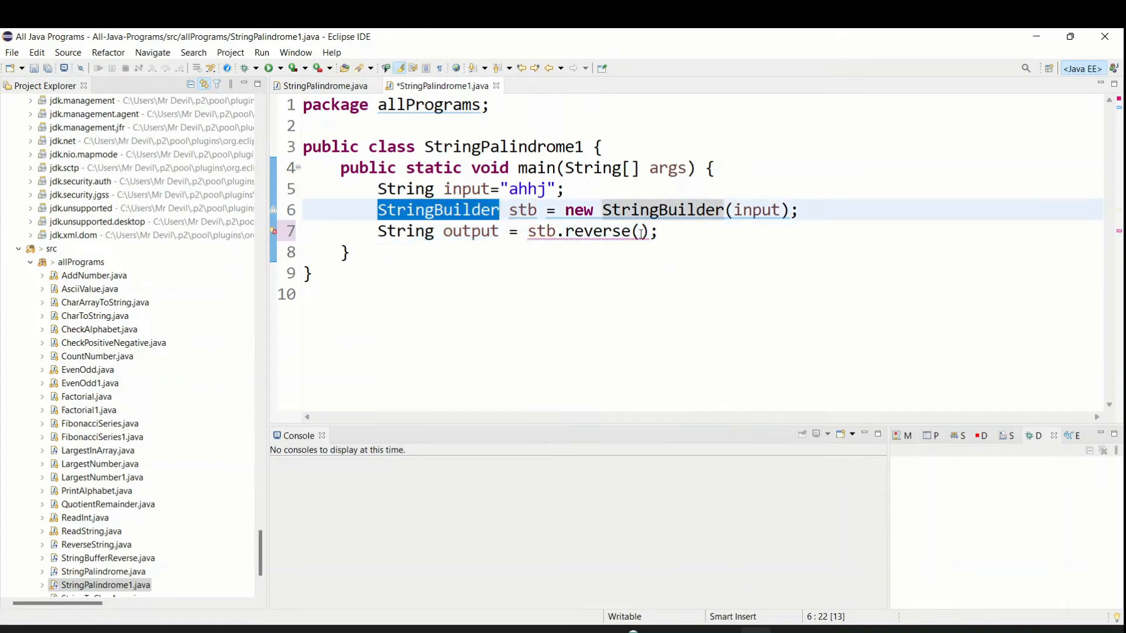
type(".")
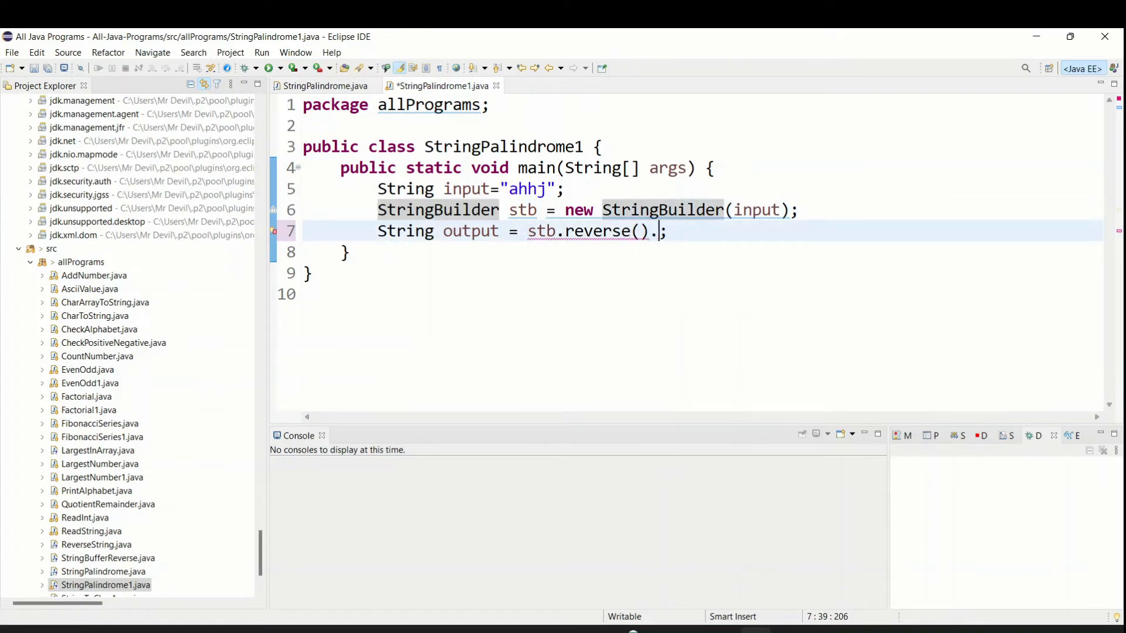
type("to")
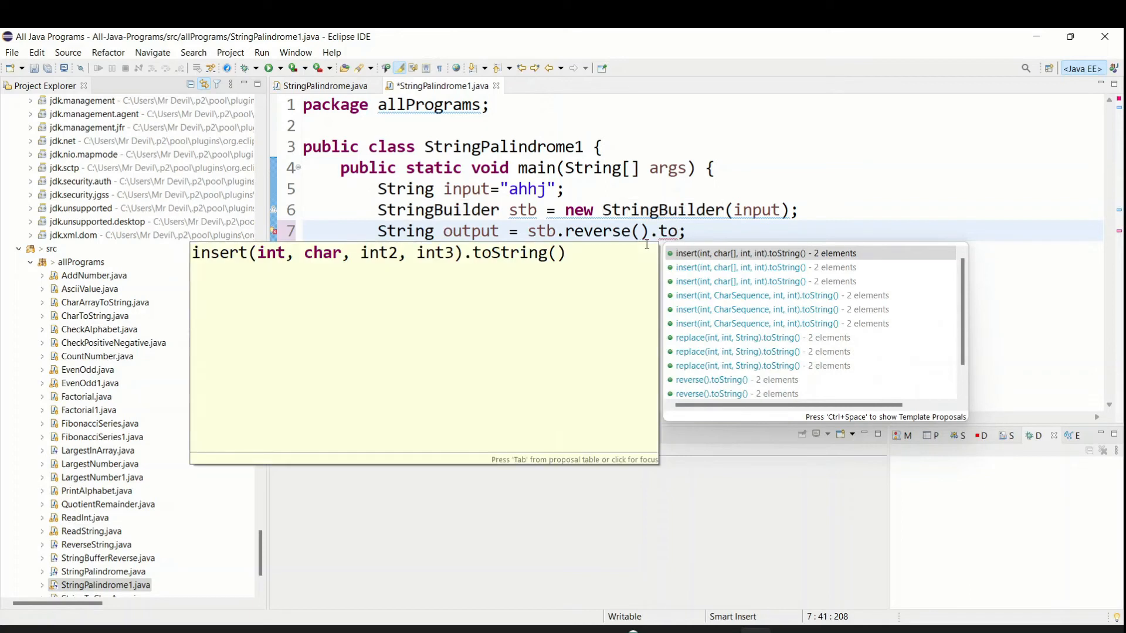
type("Str")
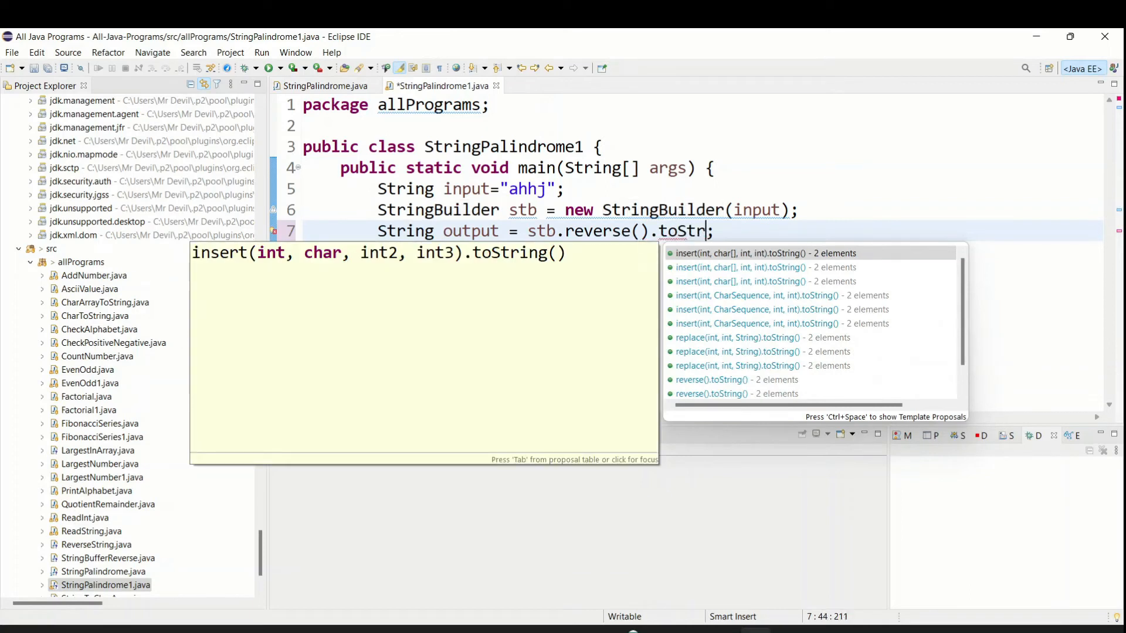
type("ing()")
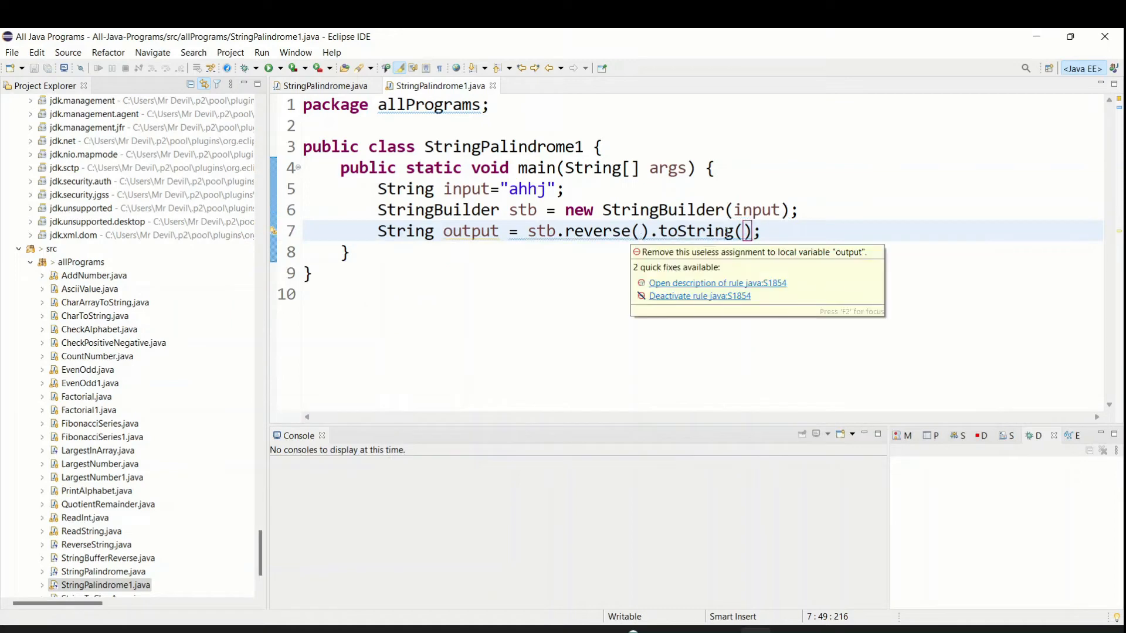
Begin an if block checking input.equals(output)
type("i")
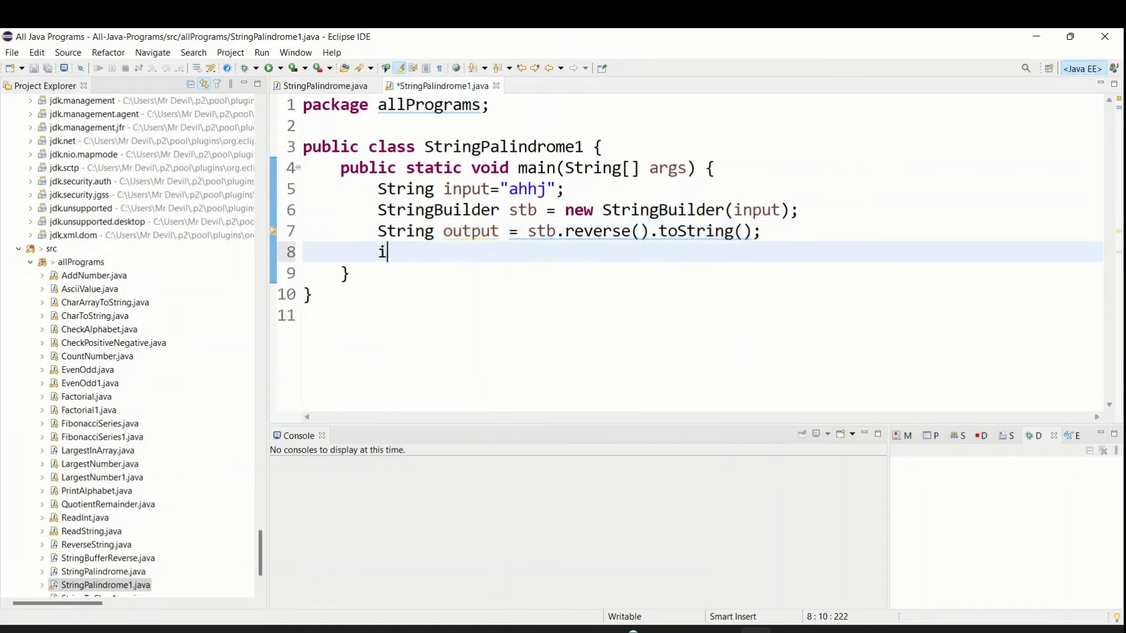
type("f(input.equals(output)) {")
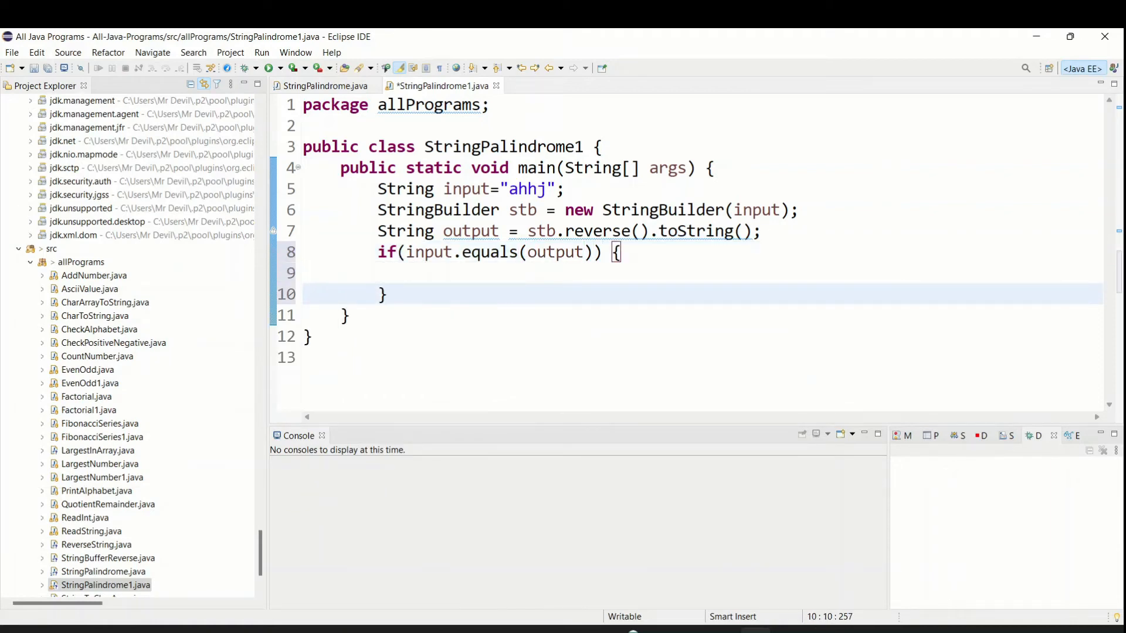
Copy the palindrome if/else from StringPalindrome.java into StringPalindrome1 and add a System.out.println printing the output
left_click(323, 85)
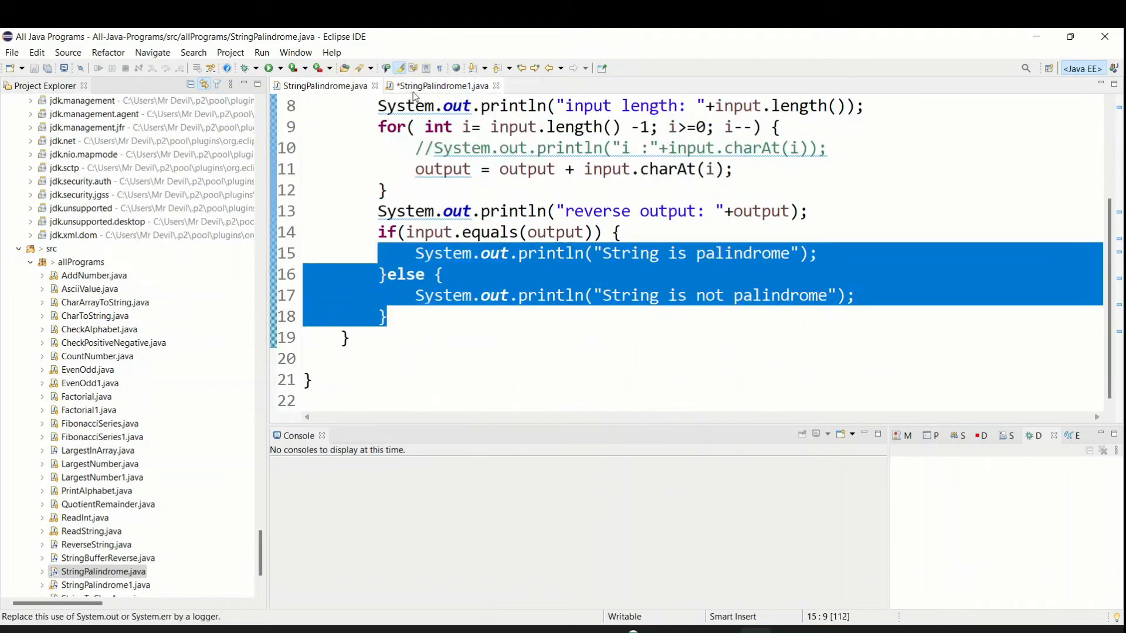
left_click(441, 85)
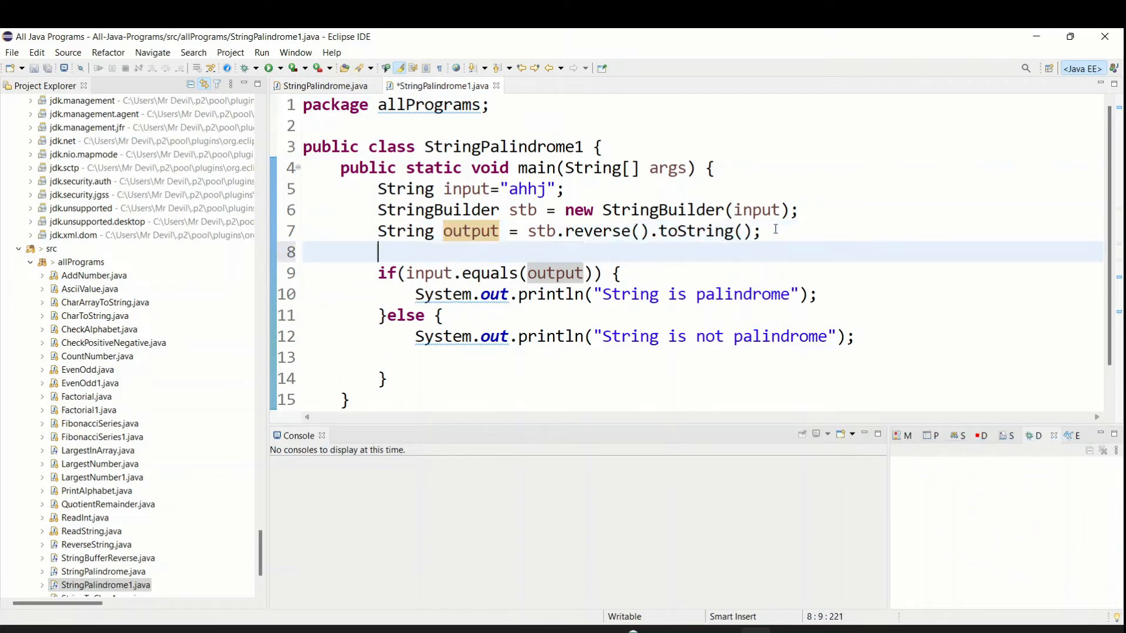
type("System.out.println(\"output\");")
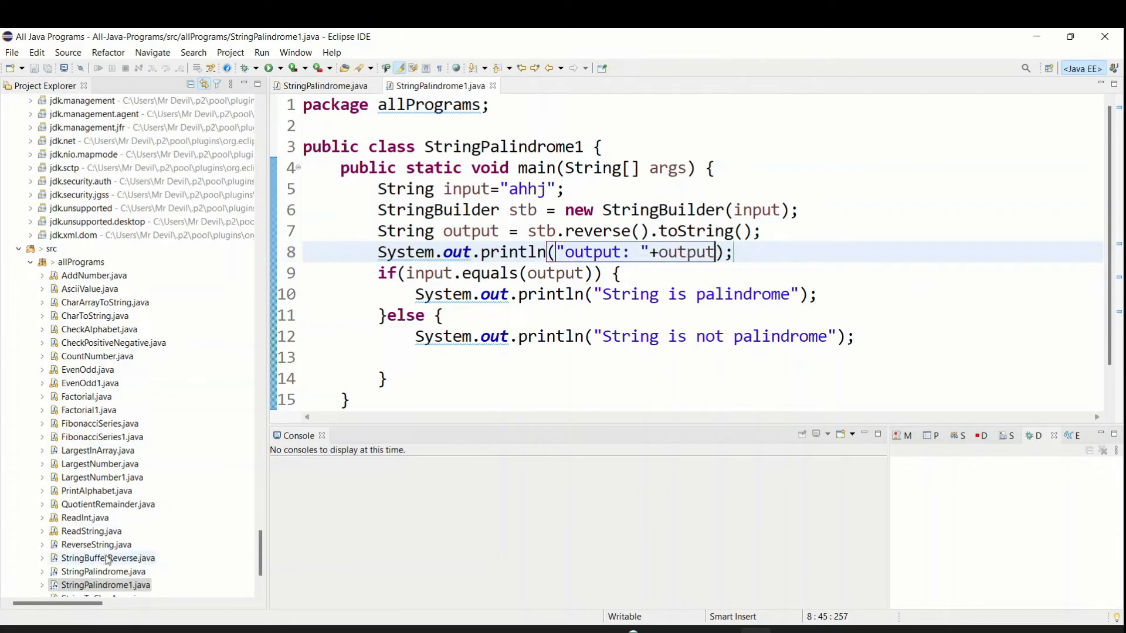
Run StringPalindrome1 as a Java application and select the reversed result jhha in the console
right_click(105, 585)
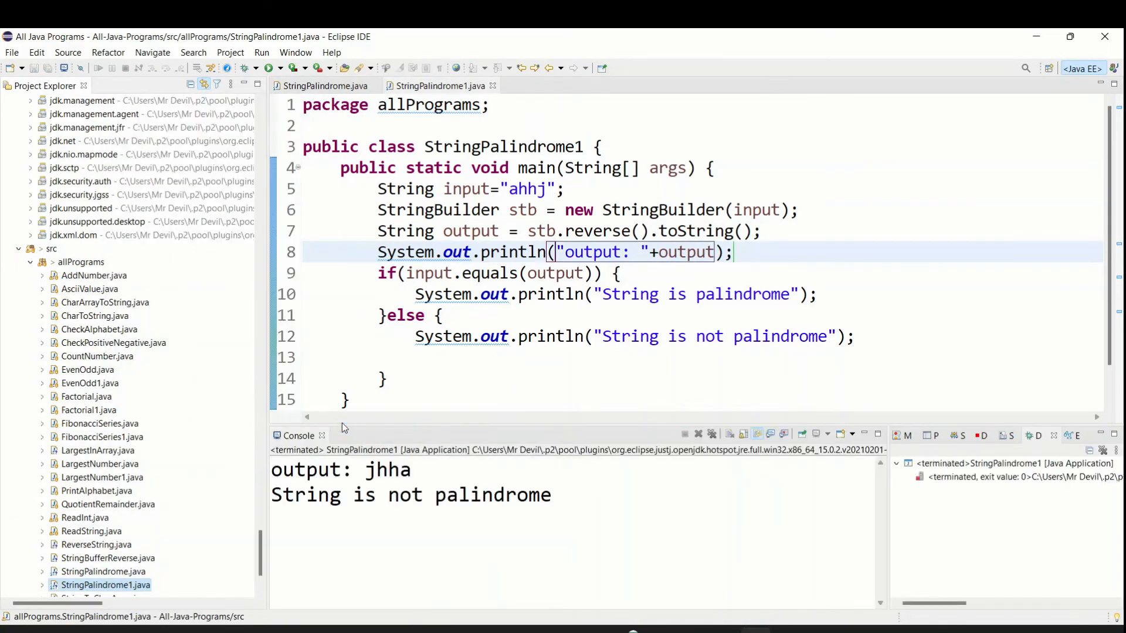
double_click(306, 469)
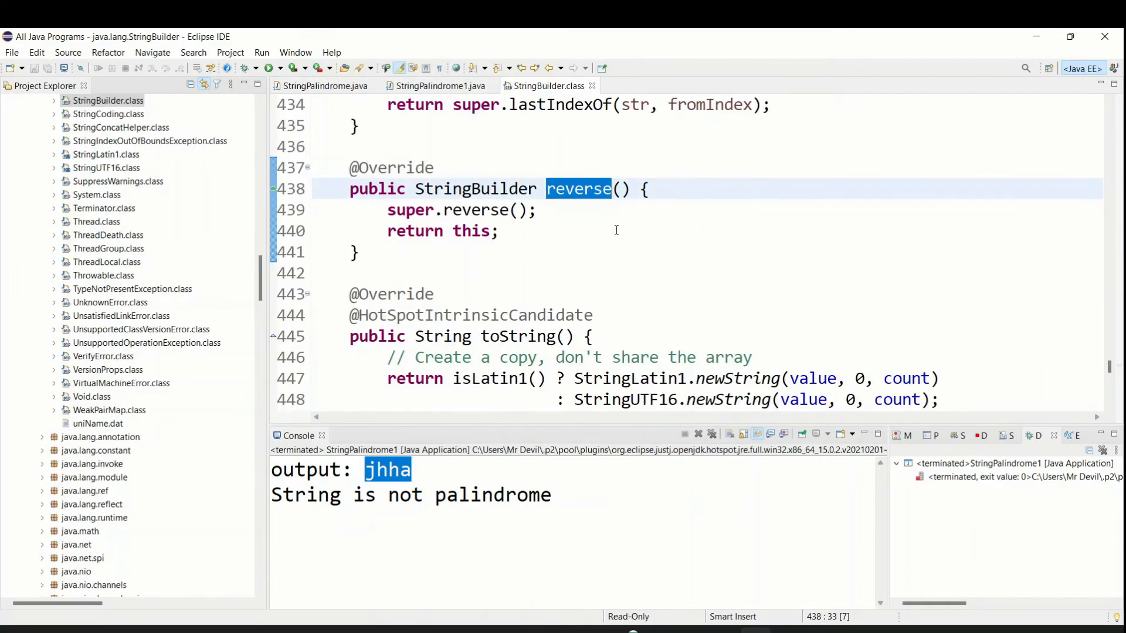
Open super.reverse()'s declaration in AbstractStringBuilder, highlight its swap loop, then return to StringPalindrome.java
left_click(475, 210)
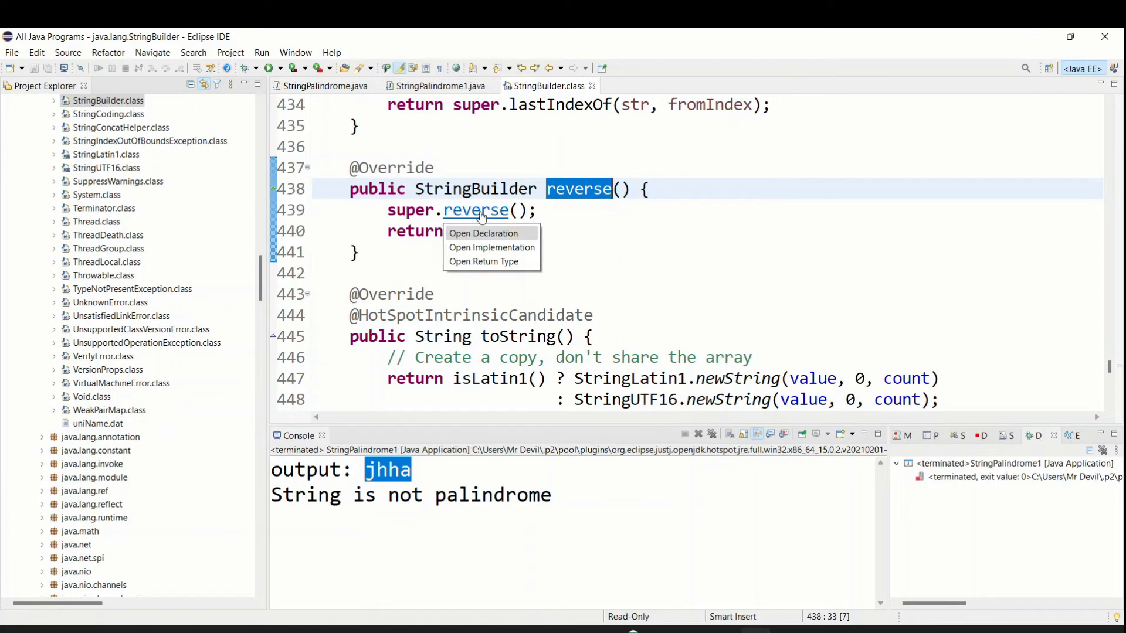
left_click(491, 247)
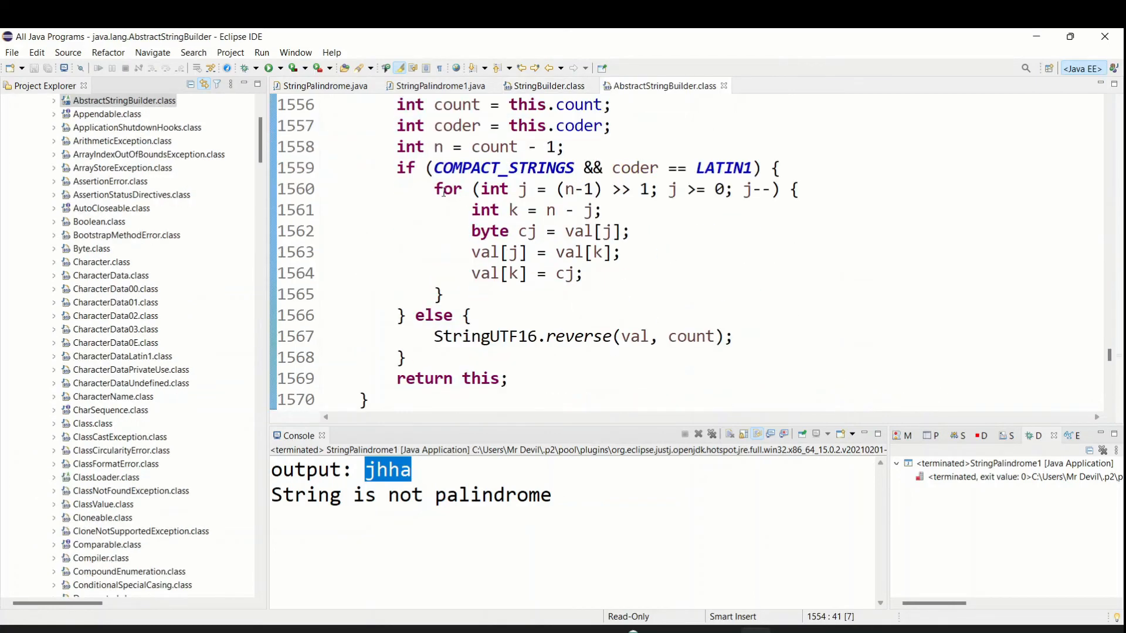
left_click_drag(399, 105, 406, 357)
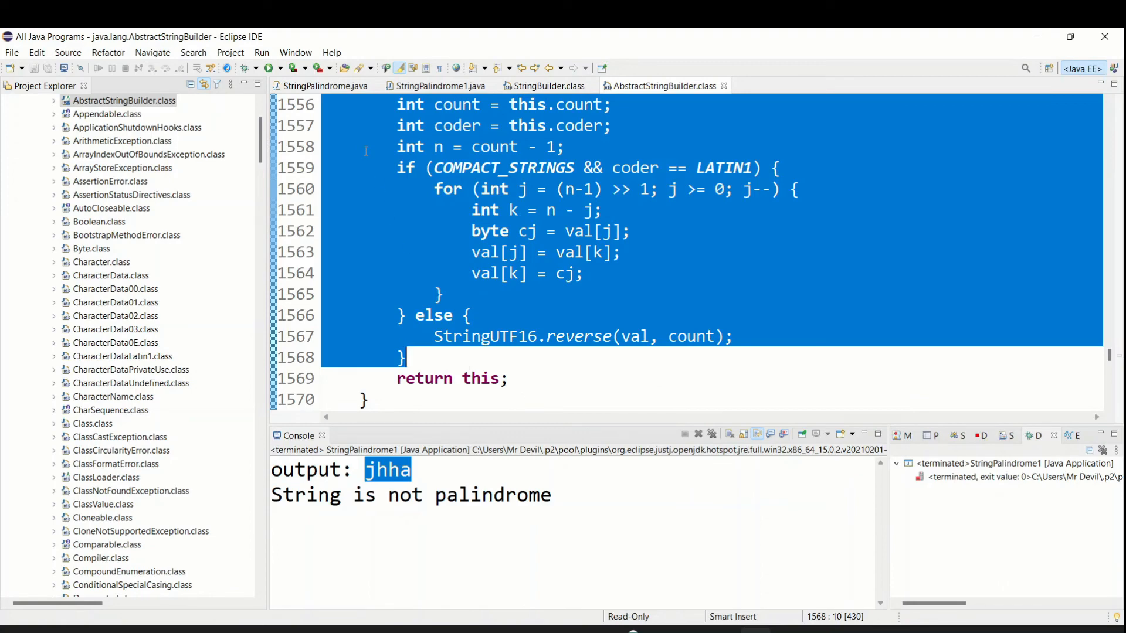
left_click(322, 86)
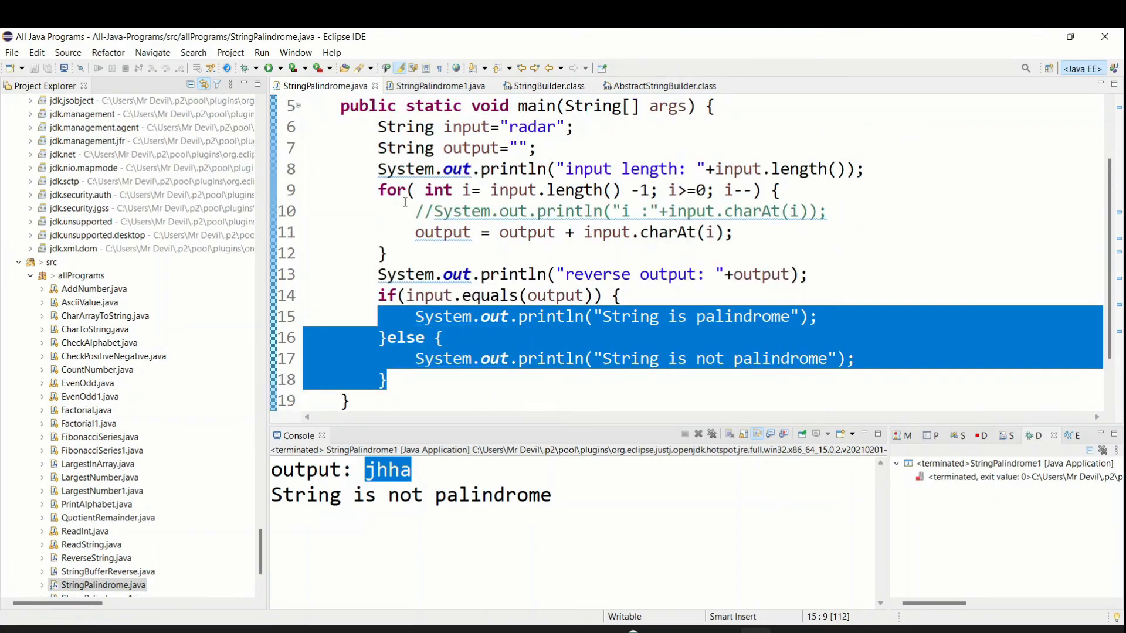
Change StringPalindrome1's input to "radar" and rerun it, printing "String is palindrome"
left_click(441, 86)
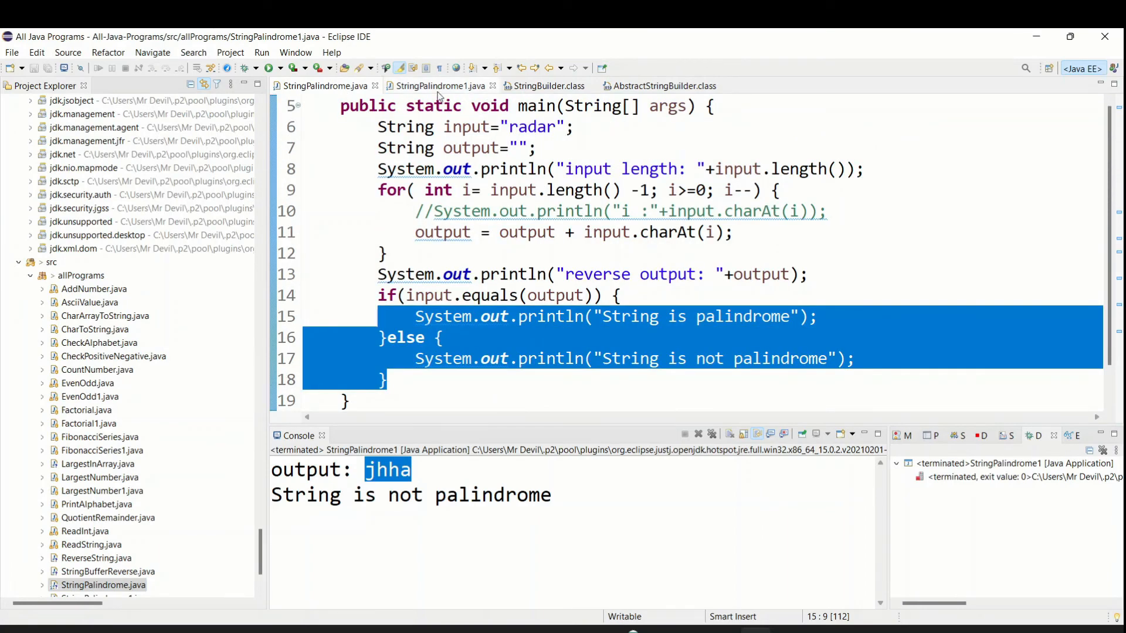
left_click(439, 86)
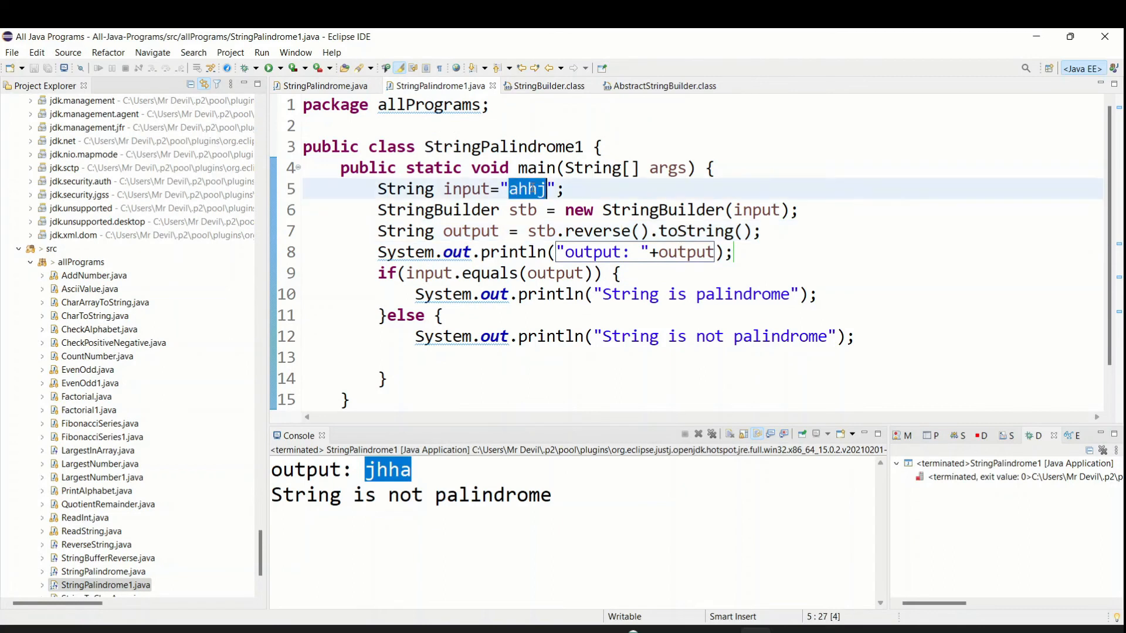
type("radar")
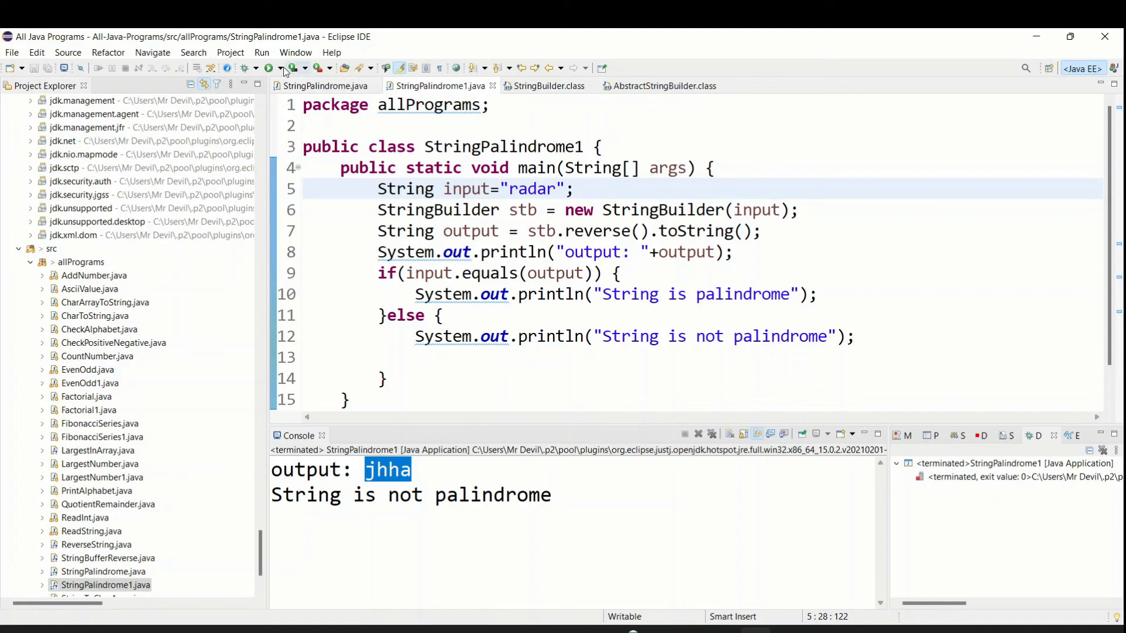
left_click(269, 68)
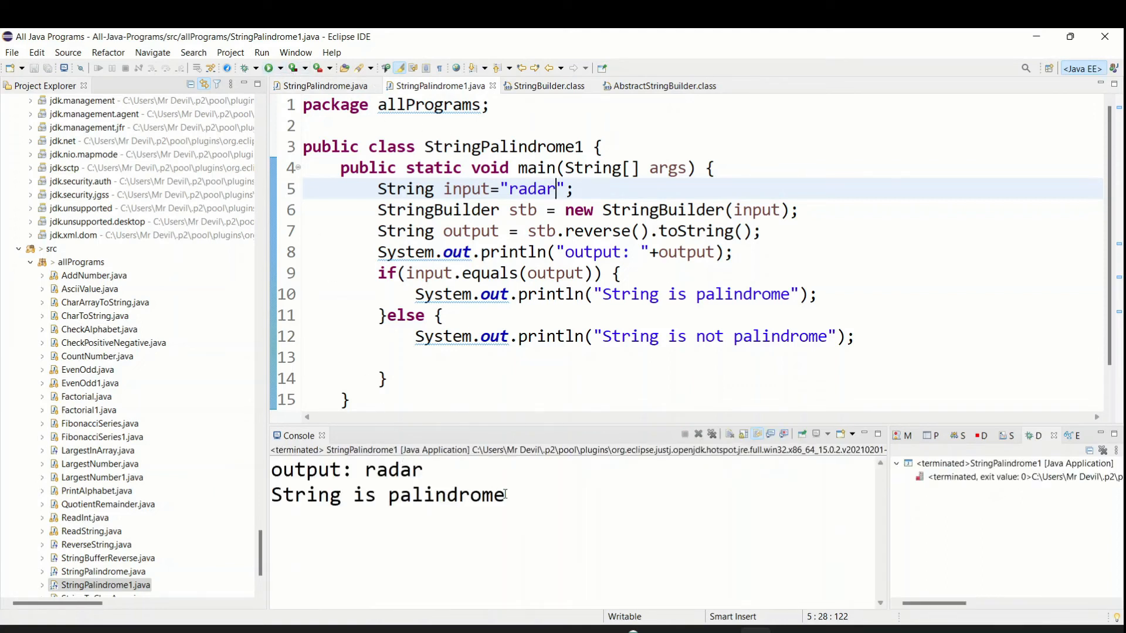